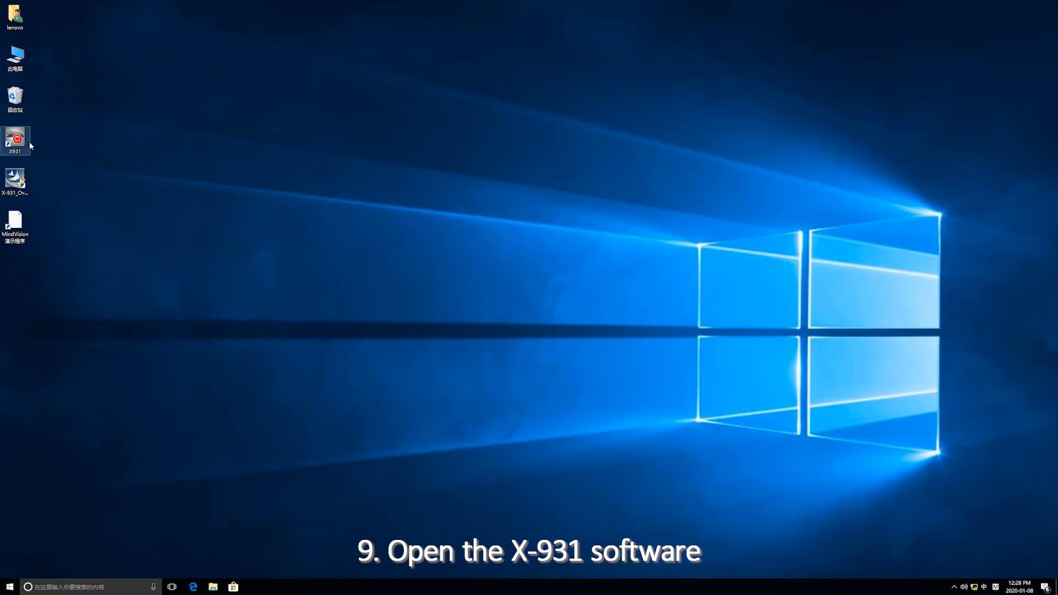
Launch the wheel aligner from the X931 shortcut and answer the global coordinate prompt
double_click(14, 139)
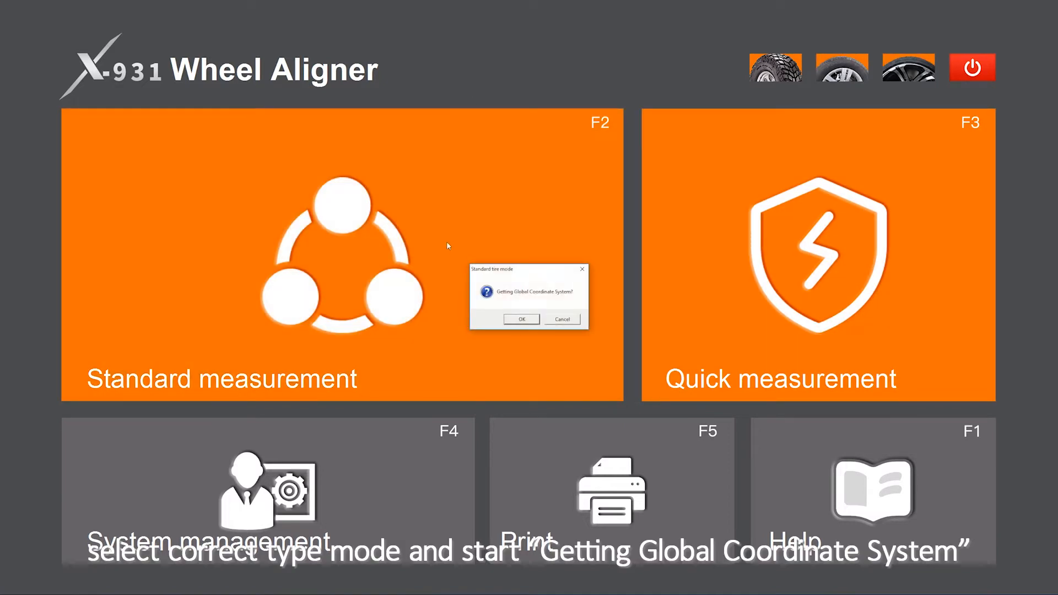
left_click(520, 318)
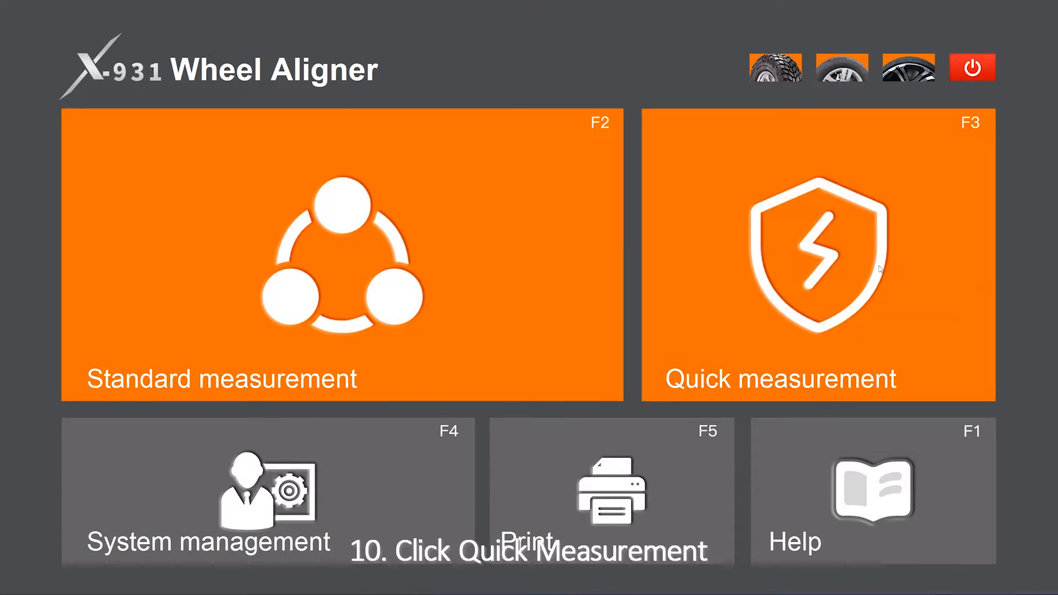
Start a quick measurement and search the model list for 'slk'
left_click(820, 264)
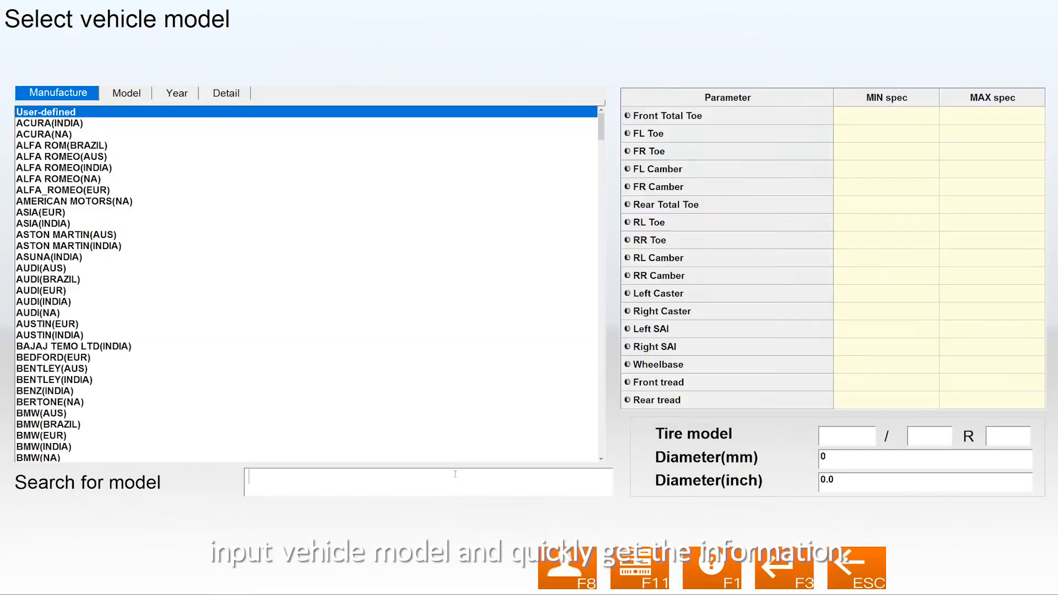
mouse_move(311, 482)
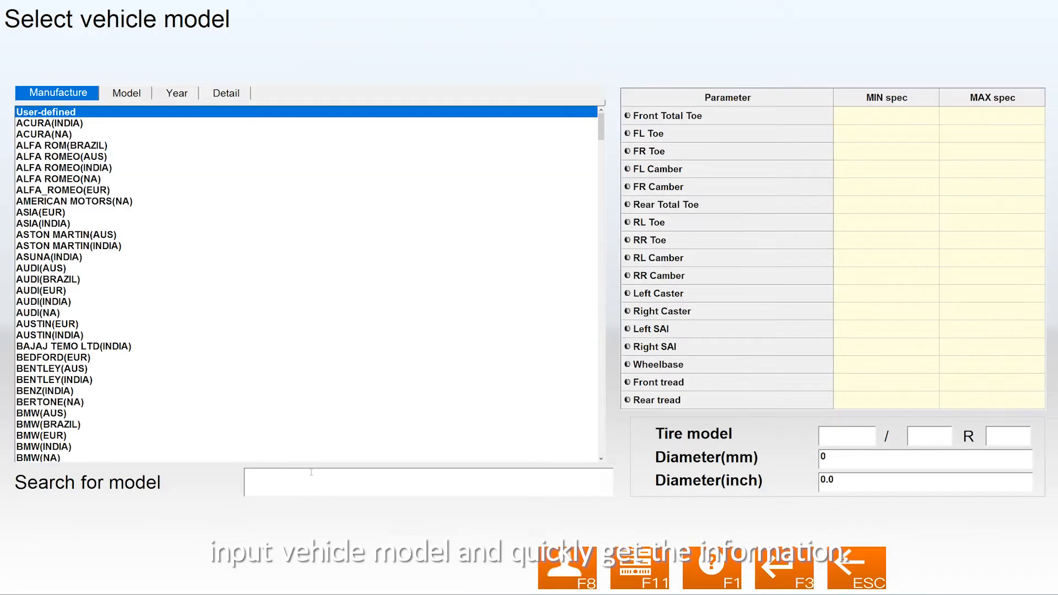
type("sl")
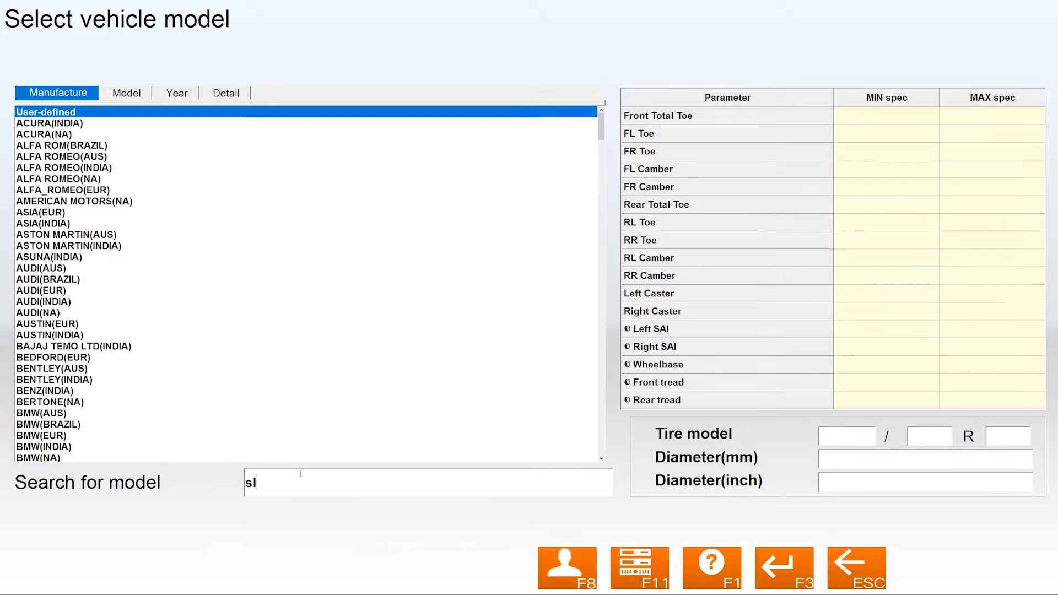
type("k")
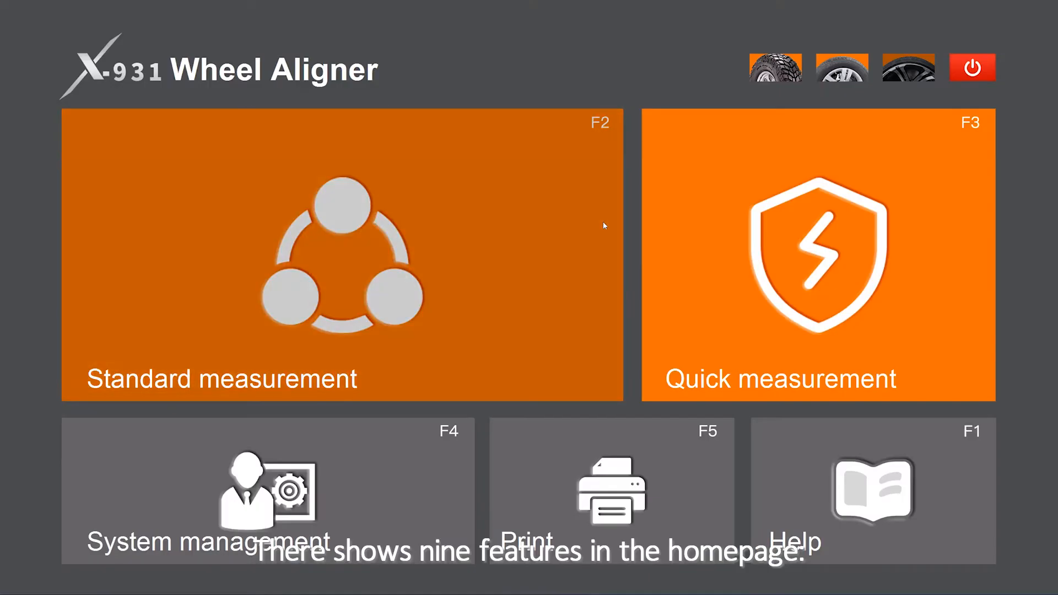
mouse_move(907, 68)
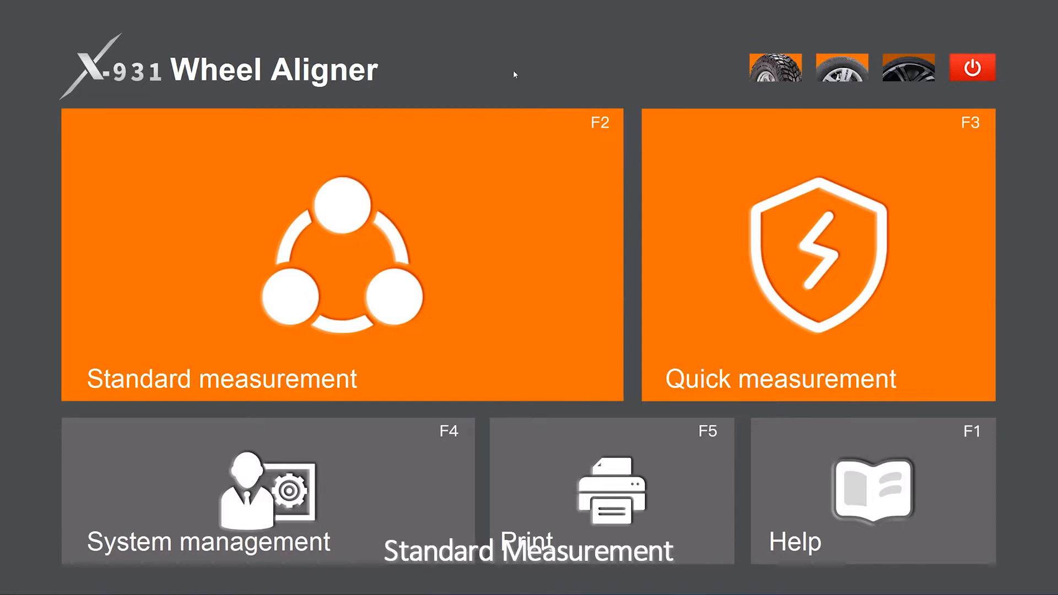
mouse_move(825, 249)
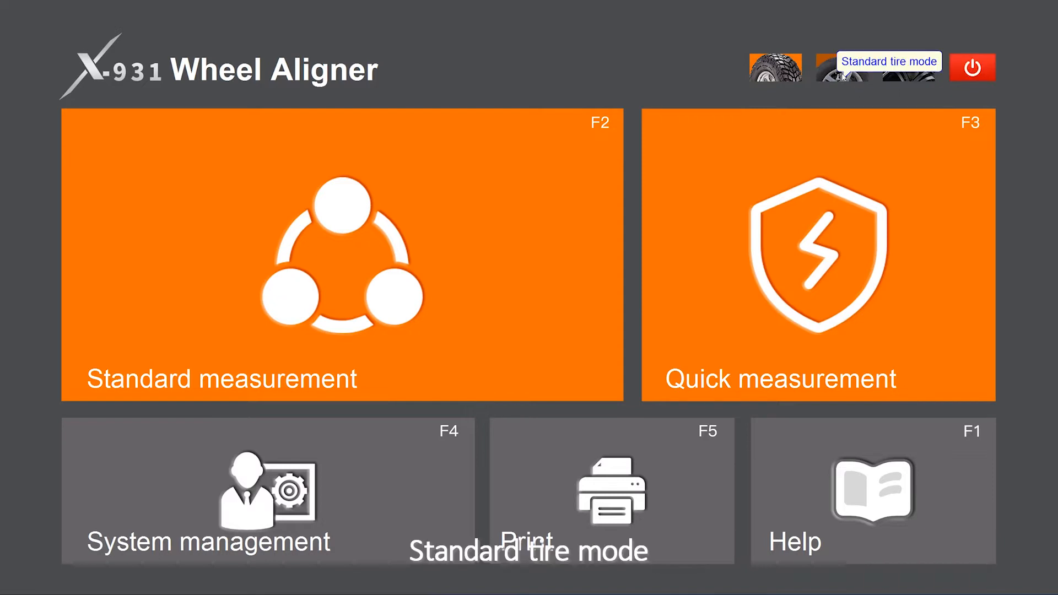
Choose standard tire mode and confirm getting the global coordinate system
left_click(775, 68)
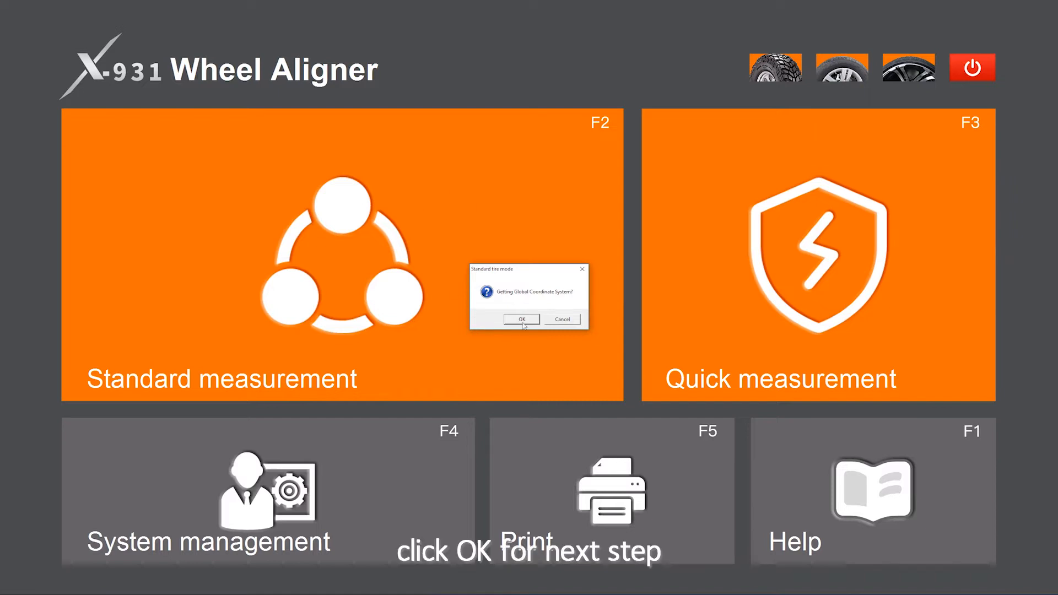
left_click(521, 320)
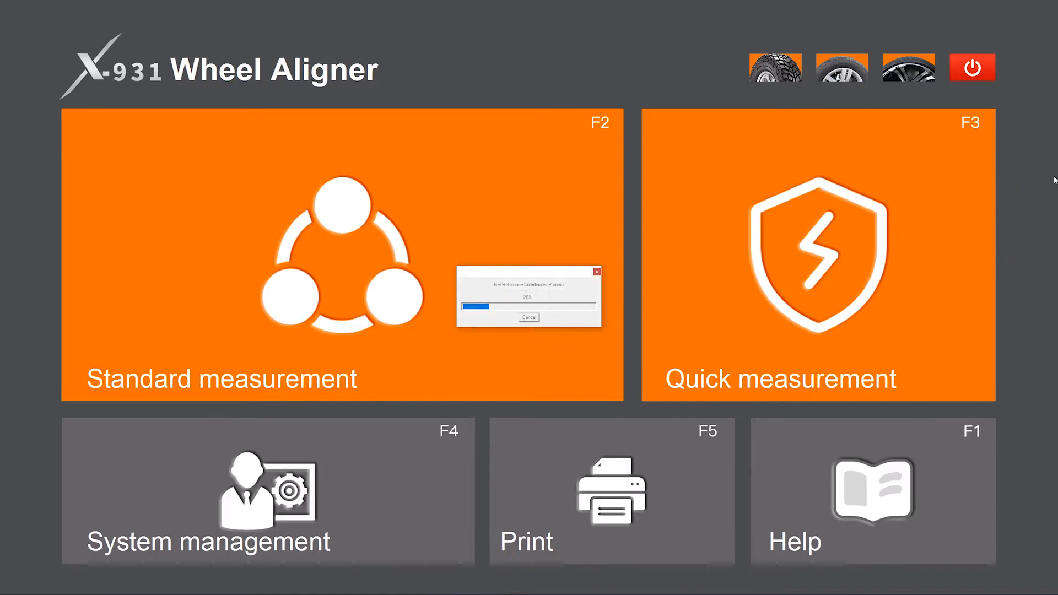
left_click(529, 317)
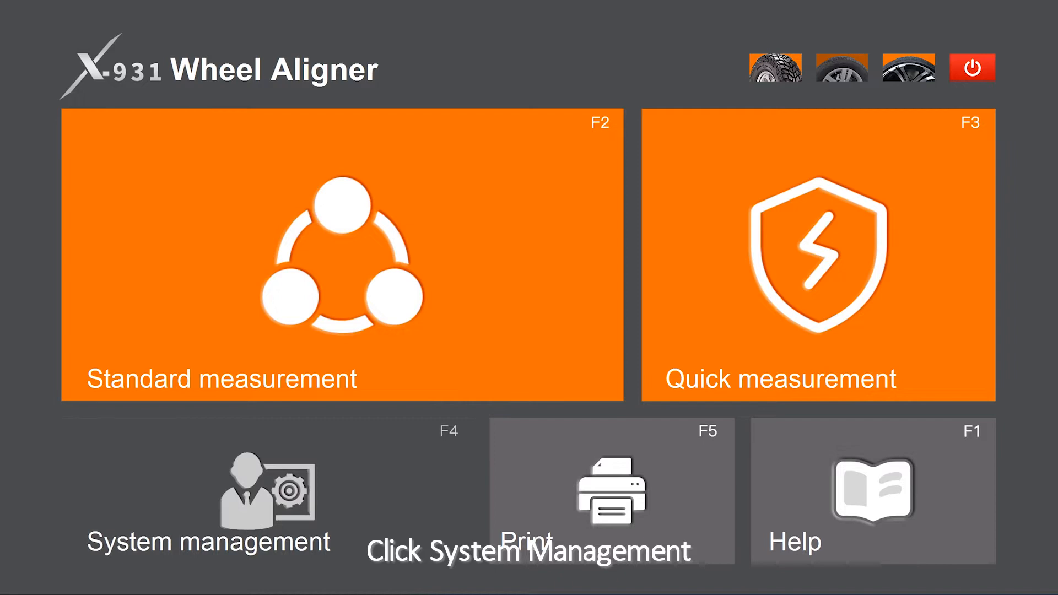
Enter System management and view the Camera Monitoring page
left_click(208, 503)
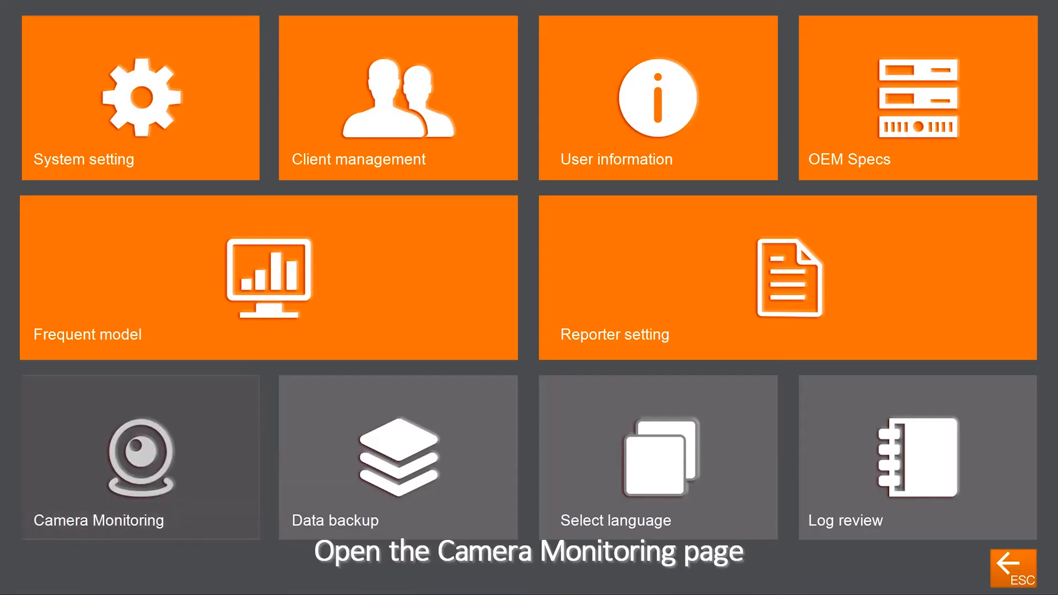
left_click(140, 458)
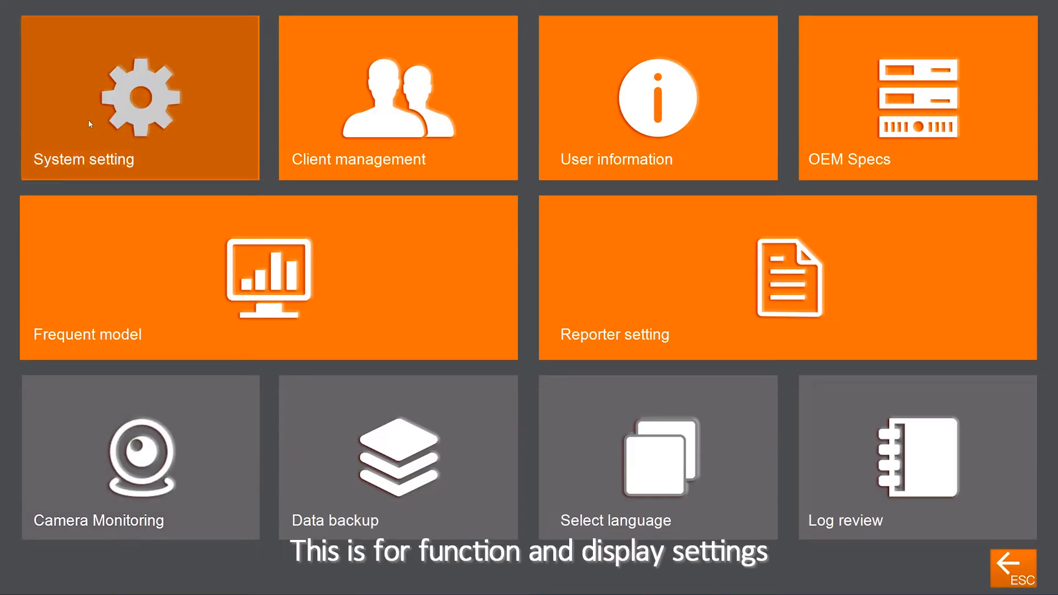
Show the System setting page for function and display options
left_click(657, 98)
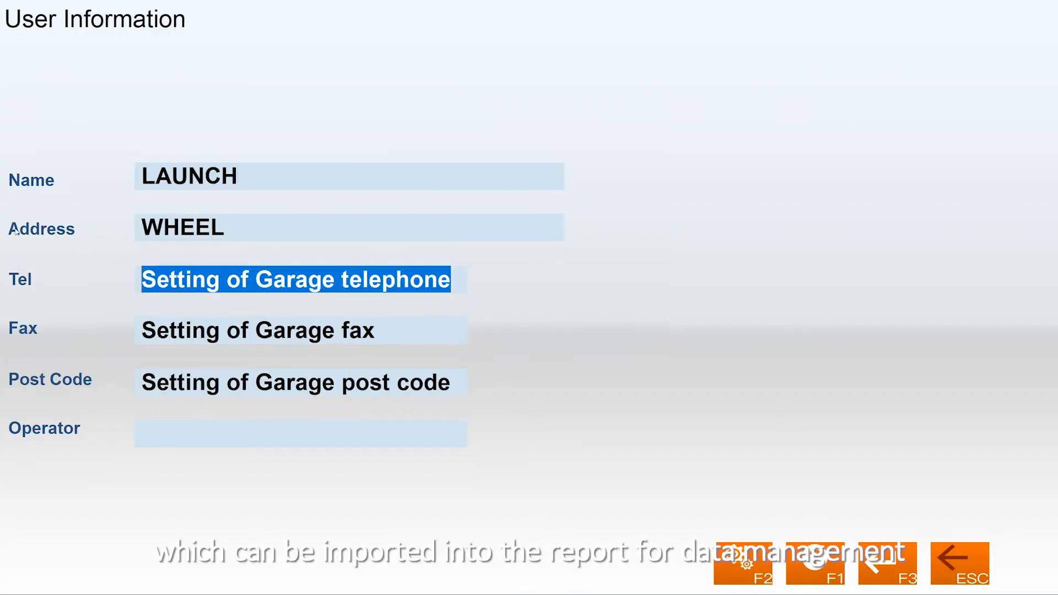
Complete the garage contact fields and save the user information
type("88888888")
left_click(301, 434)
type("A")
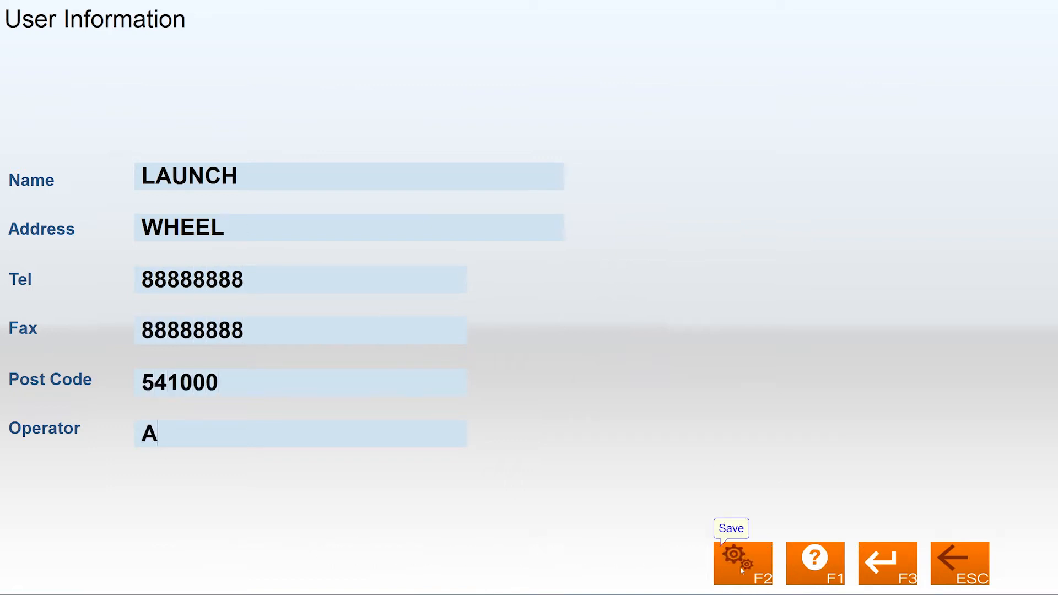
left_click(743, 564)
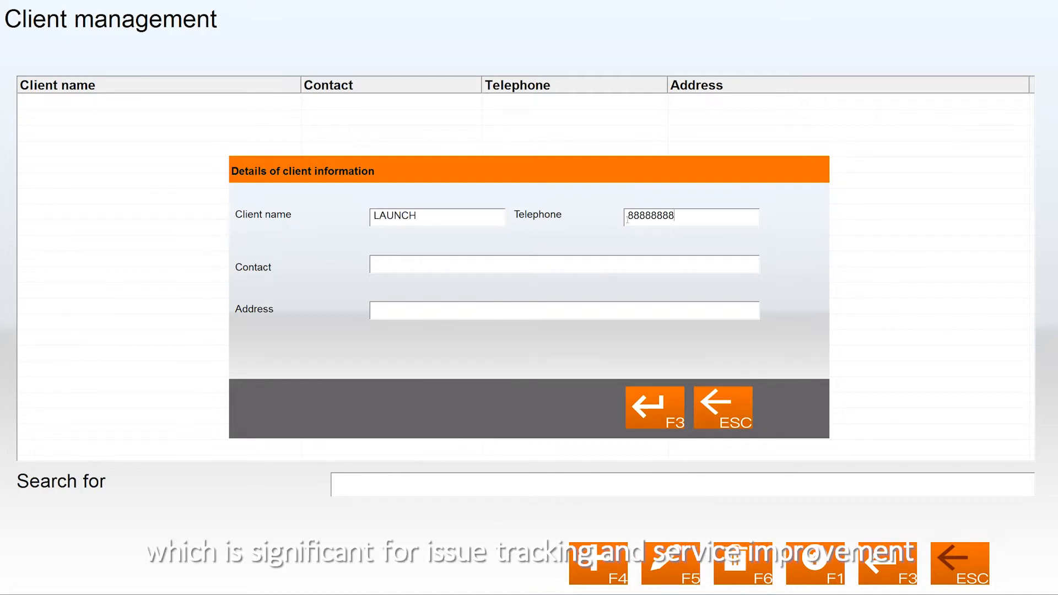
Add client LAUNCH with contact WHELL and acknowledge the added message
type("WHELL")
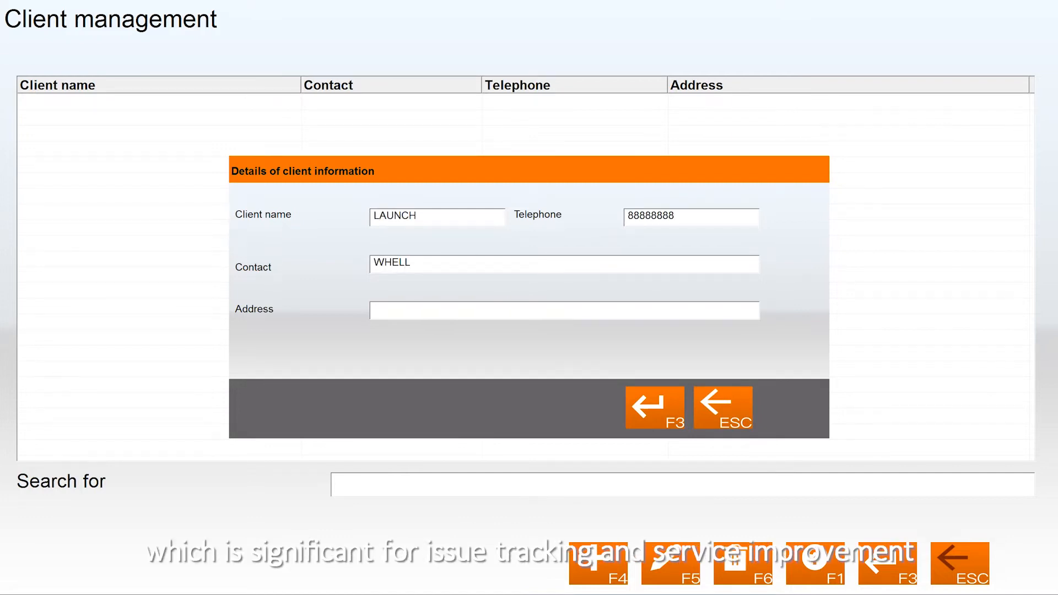
left_click(653, 408)
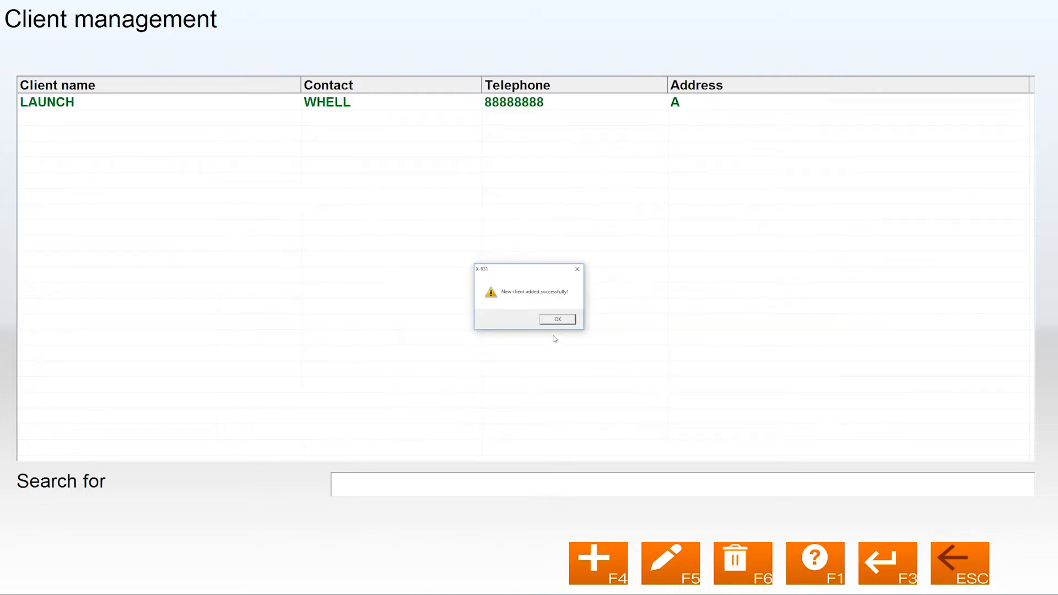
left_click(556, 319)
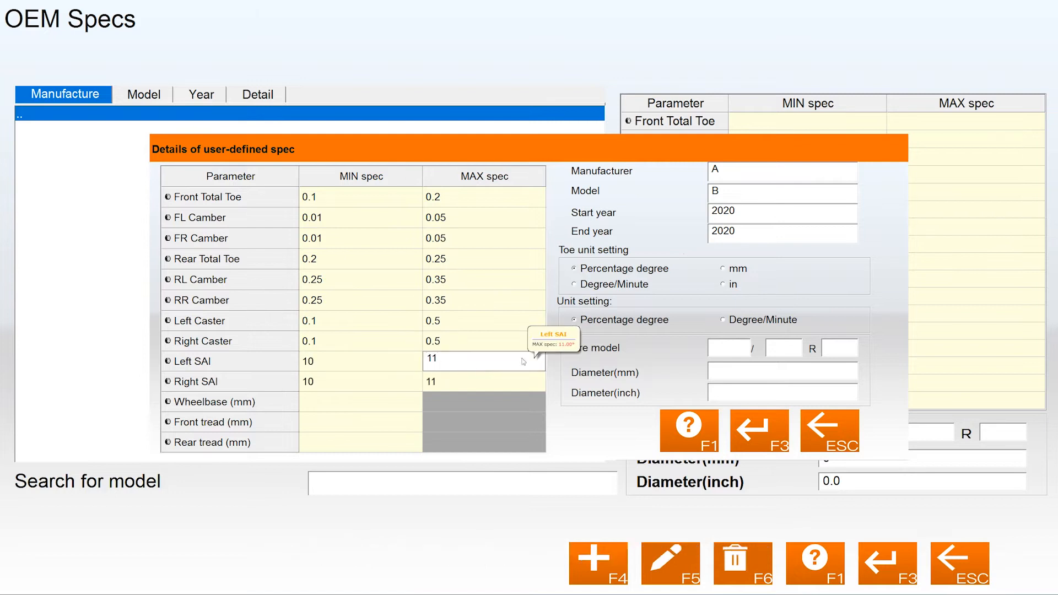
Save the user-defined spec, view manufacturer A, then return to the manufacturer and frequent model lists
left_click(829, 431)
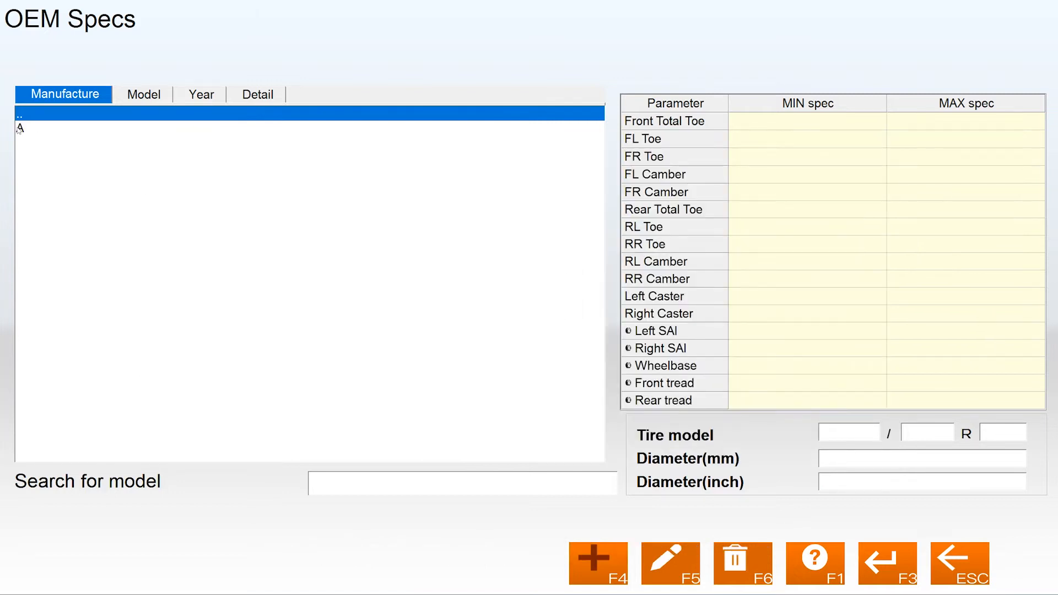
left_click(199, 94)
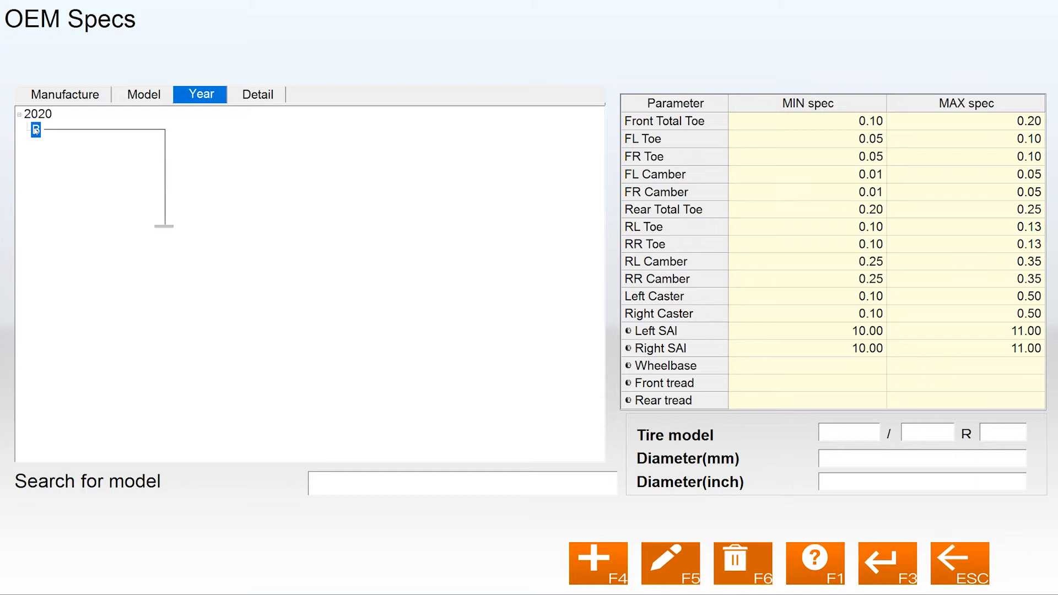
mouse_move(34, 130)
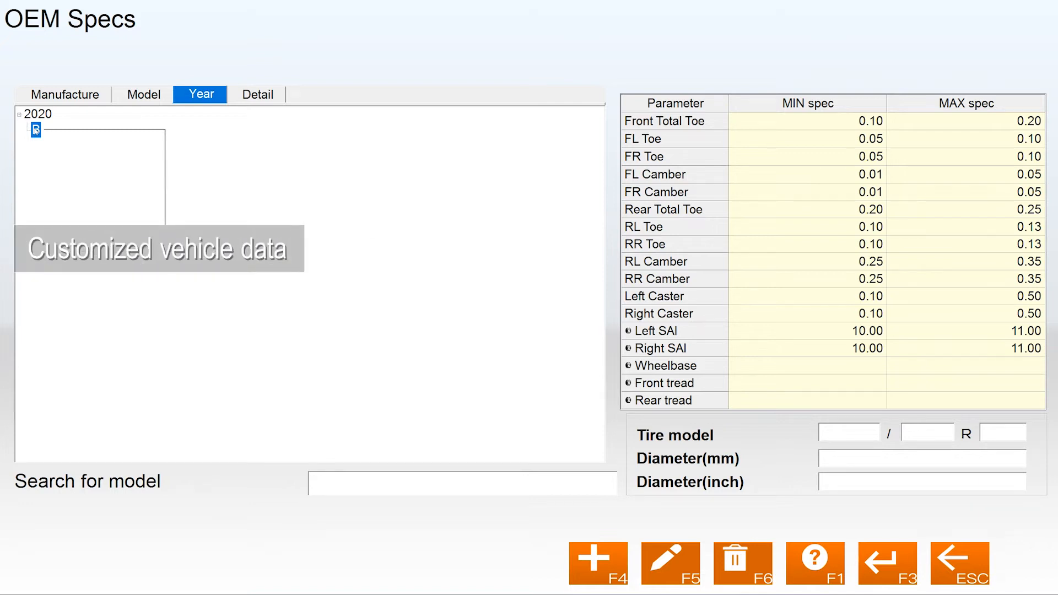
left_click(63, 93)
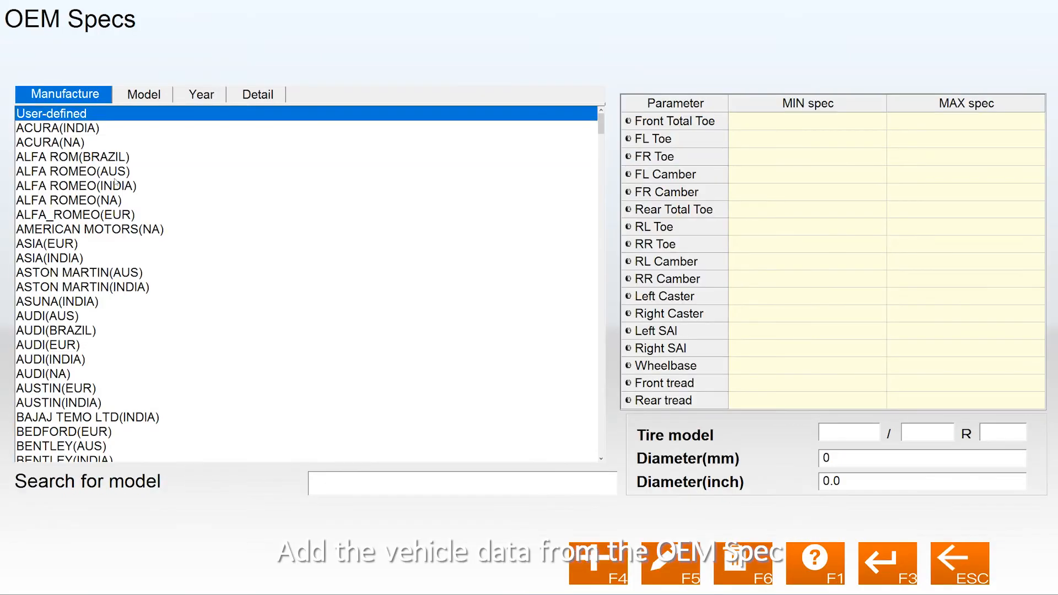
left_click(256, 93)
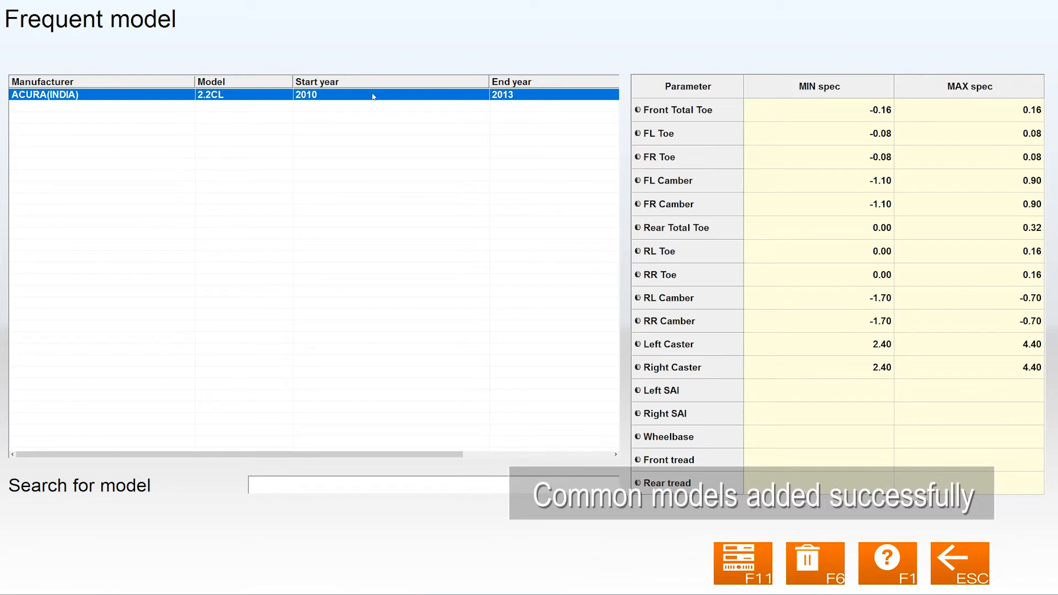
Show the Reporter setting page with Report form 1 ticked
left_click(741, 563)
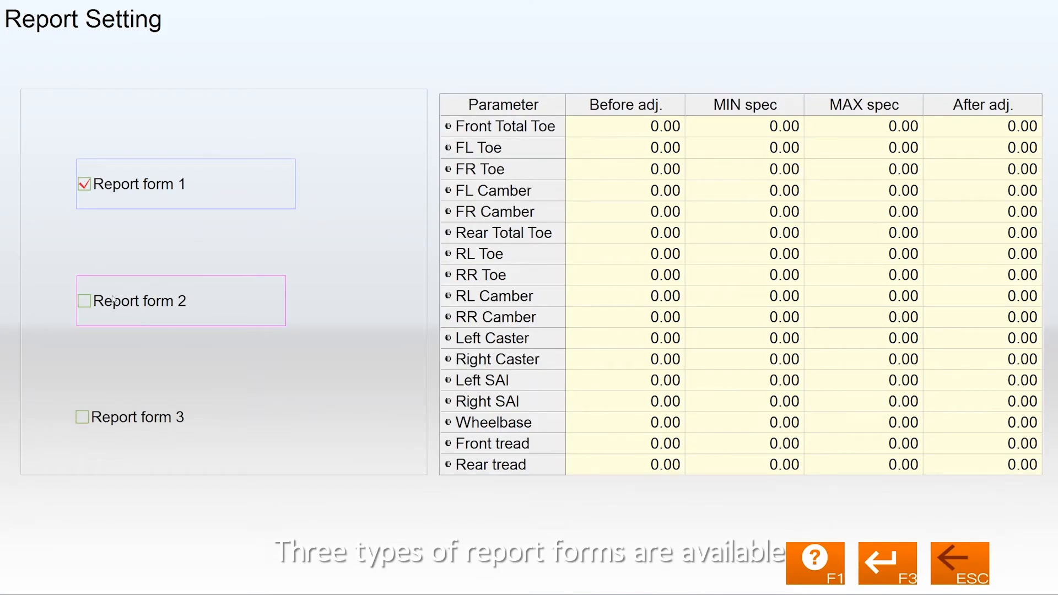
Return to System management and show the Data backup and restore page
left_click(83, 417)
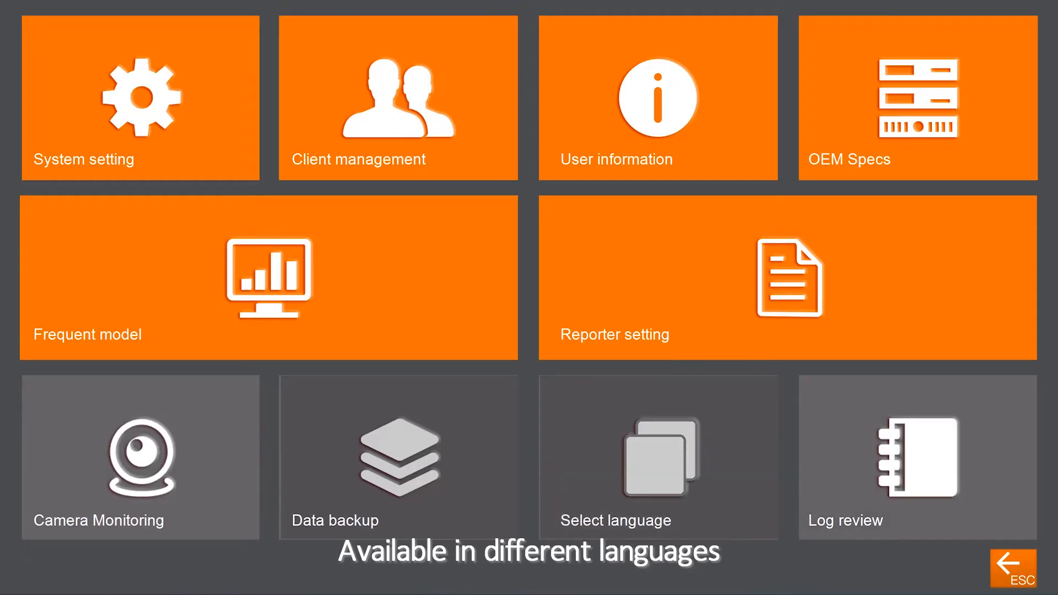
left_click(615, 457)
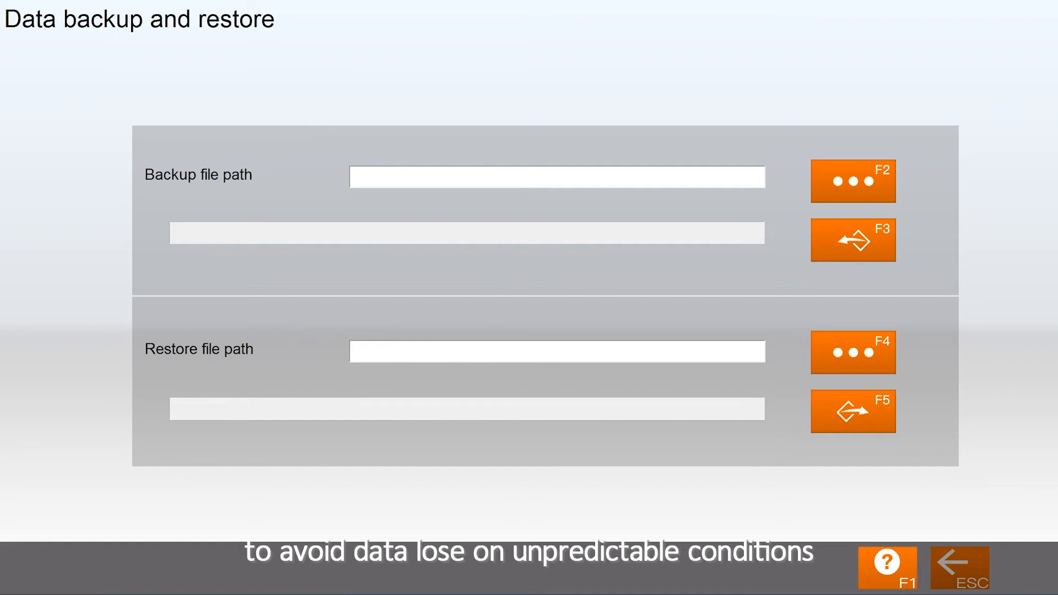
View the Log review page, then return to the main home screen
left_click(958, 567)
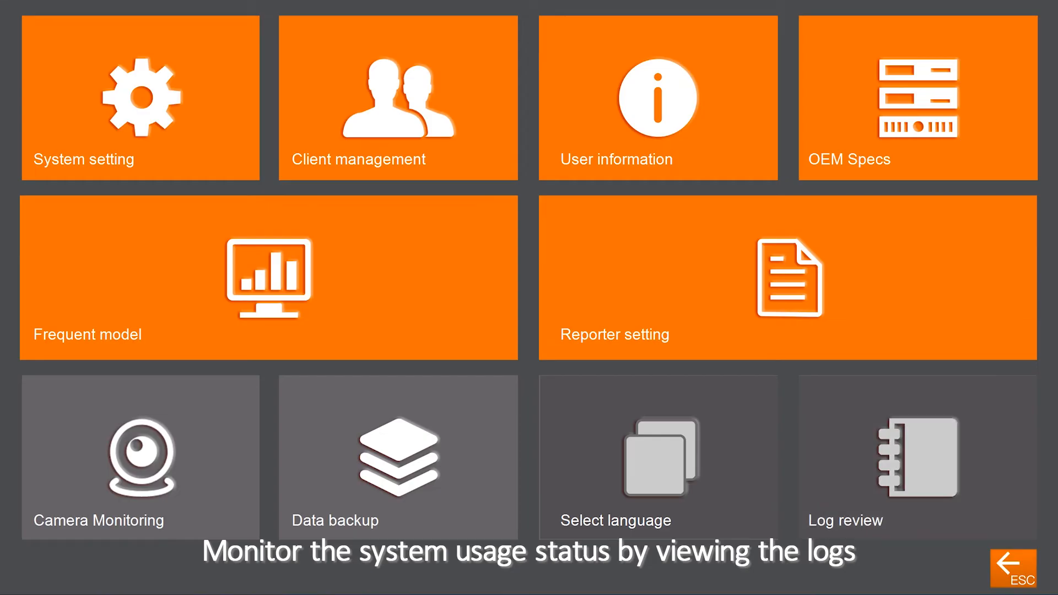
left_click(916, 458)
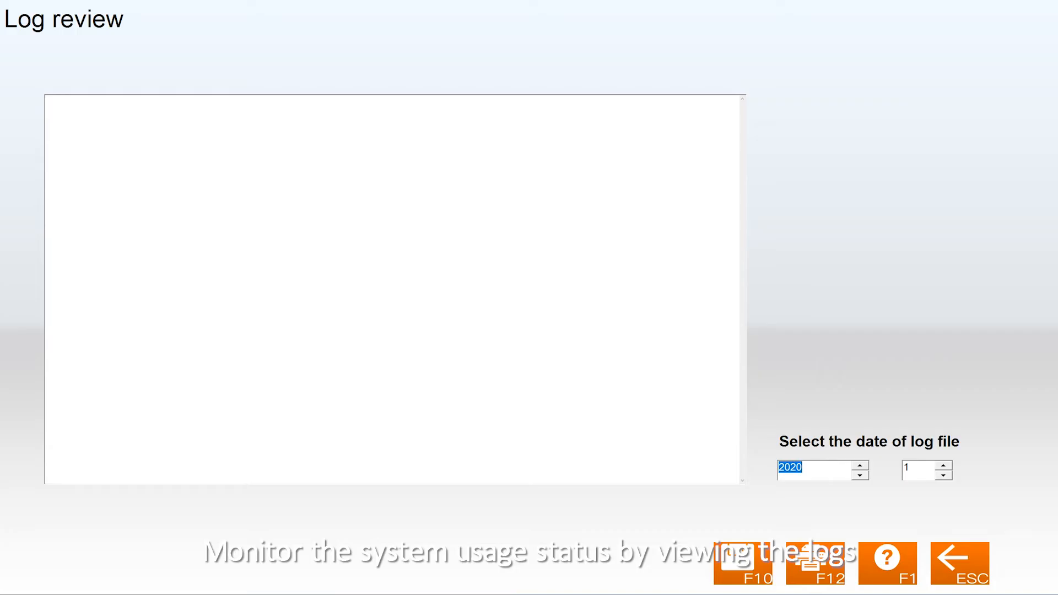
left_click(958, 564)
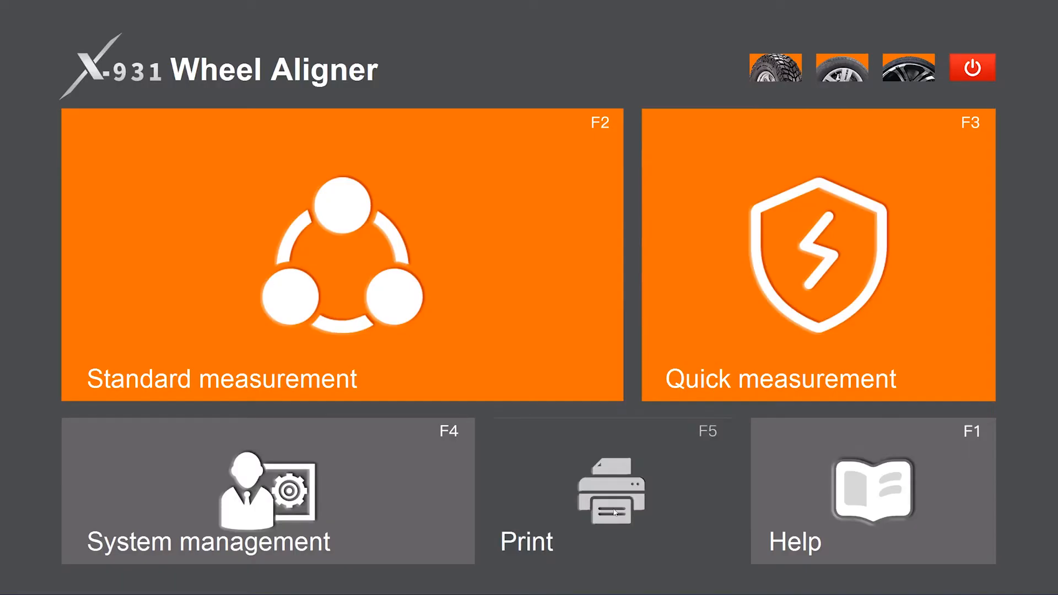
View the saved inspection reports list, leave it, and start a standard measurement run
left_click(611, 492)
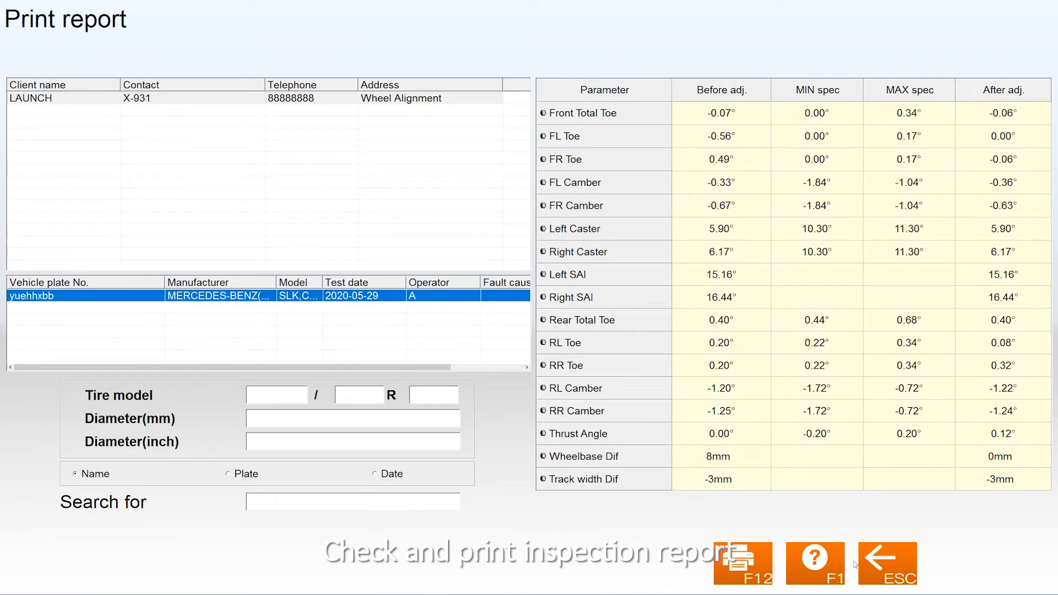
left_click(815, 563)
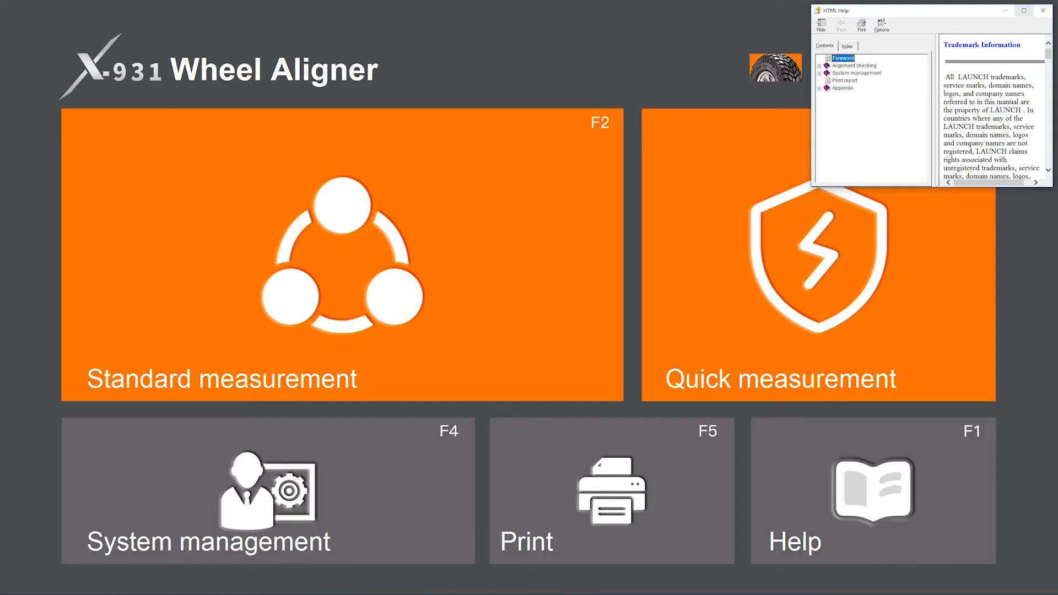
left_click(1024, 10)
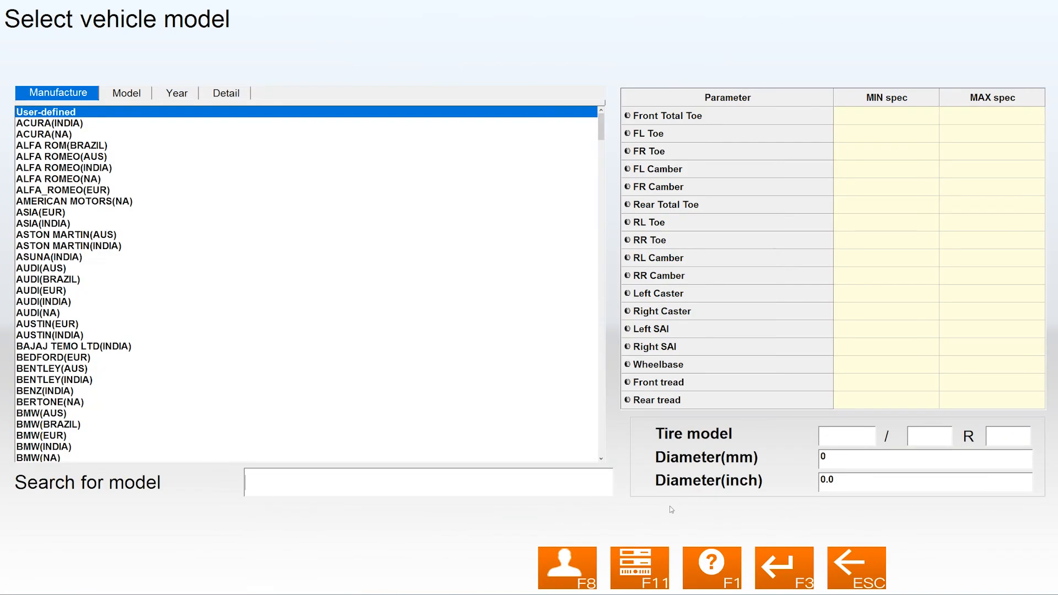
Search model 'slk' to preview its alignment specs, then return to the home screen
type("slk")
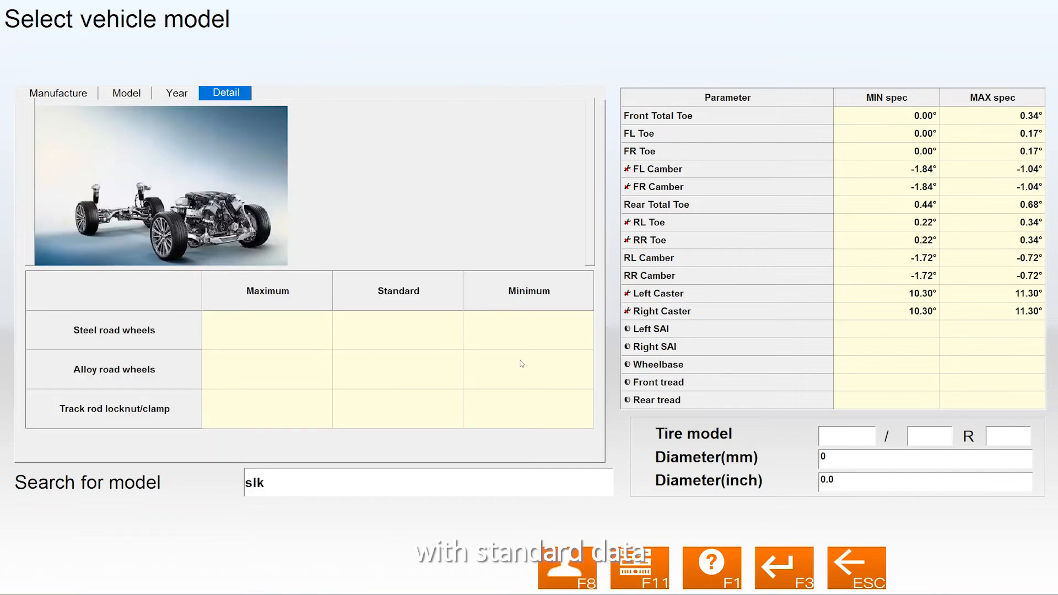
left_click(856, 568)
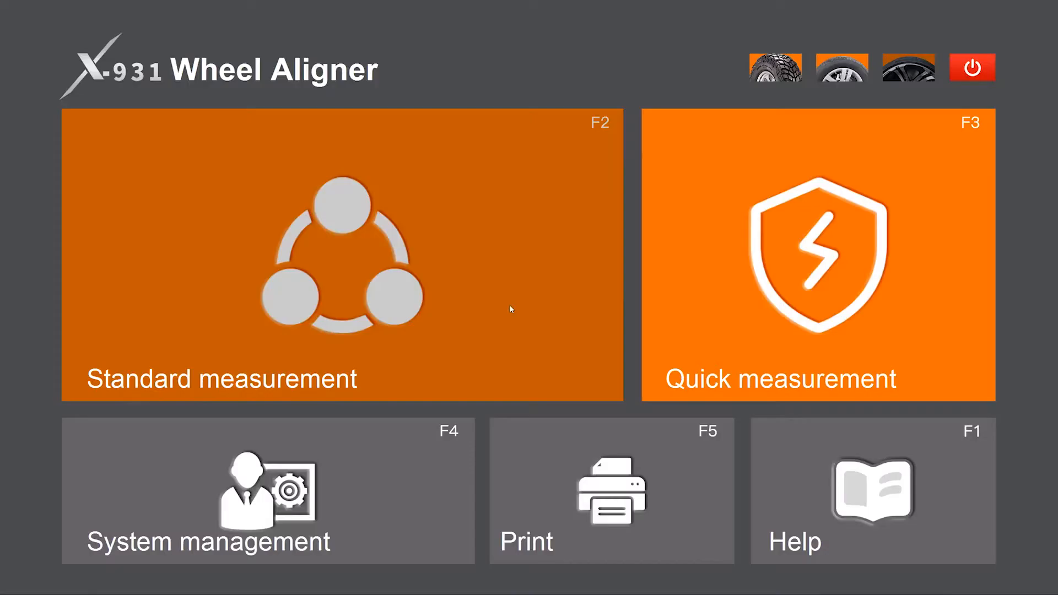
Start a standard measurement and select the Mercedes-Benz SLK found by searching 'slk'
left_click(341, 257)
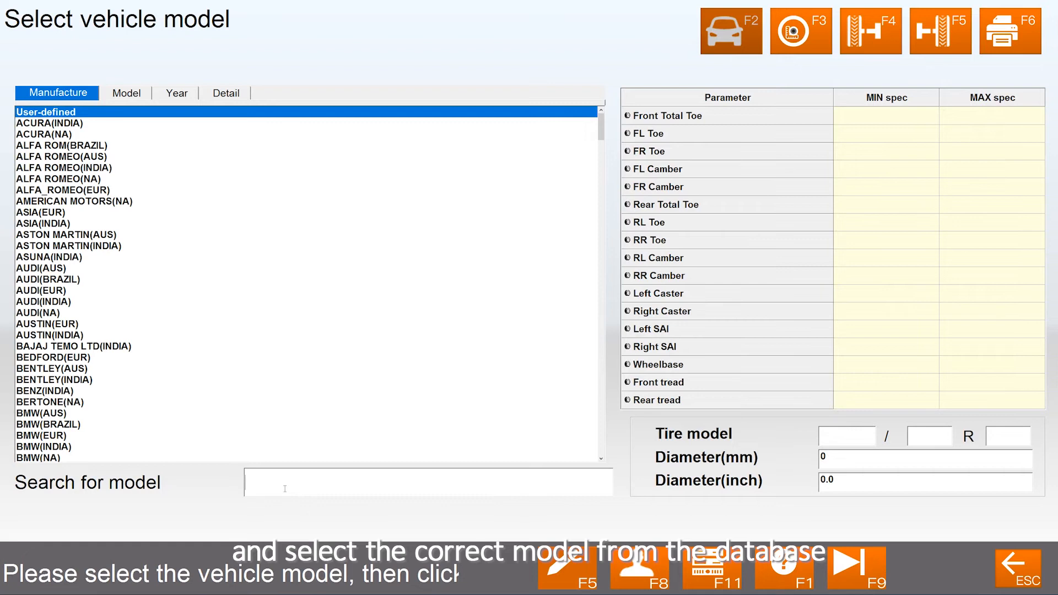
type("slk")
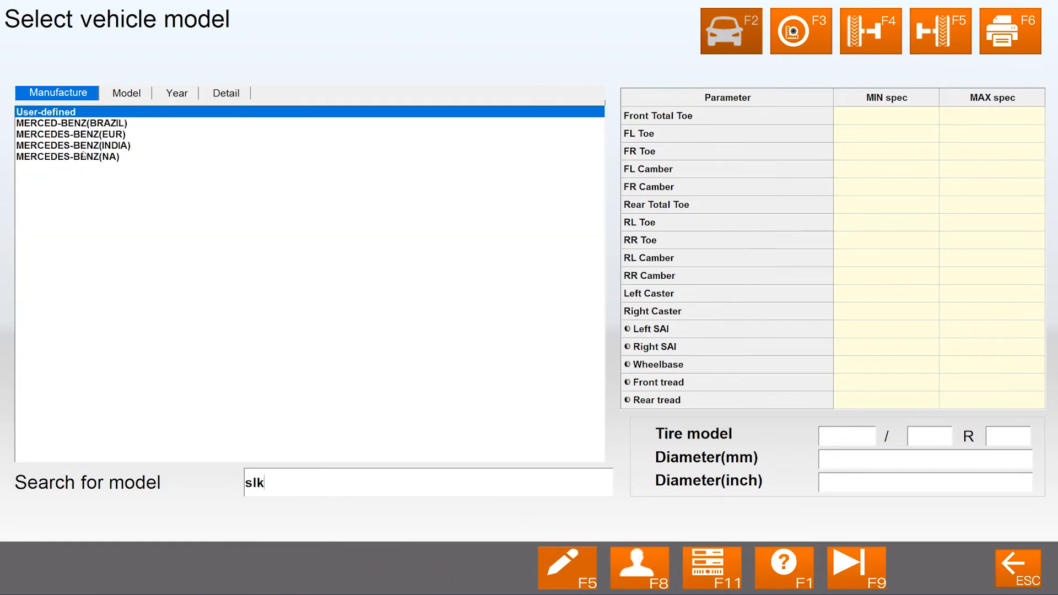
left_click(175, 92)
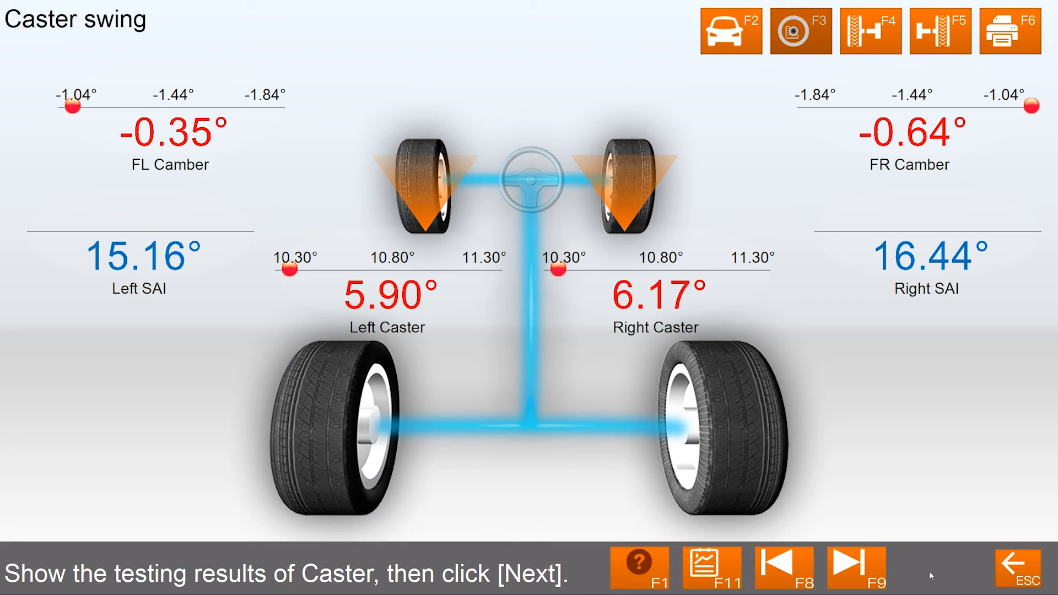
Finish the front axle adjustment and bring up the print report for the SLK
left_click(855, 567)
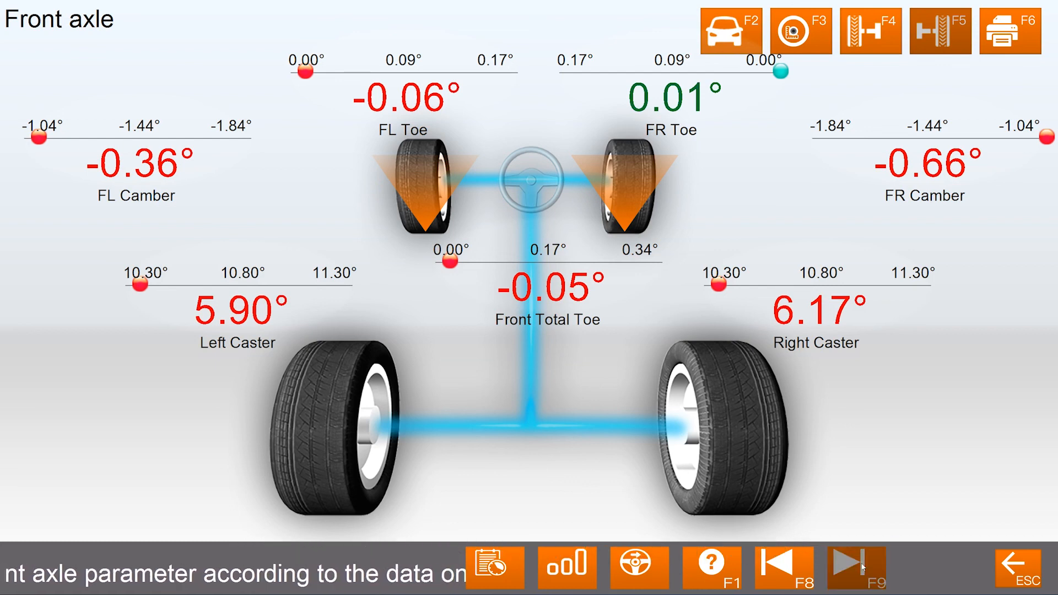
left_click(1011, 31)
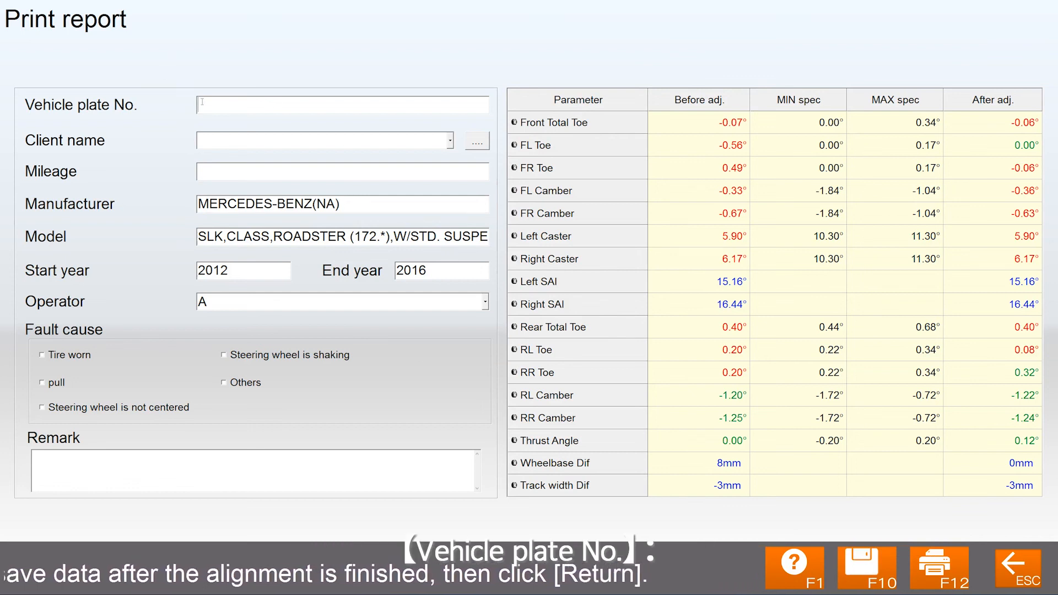
Enter plate number 'yuehhxbb' and choose LAUNCH as the client
type("yue")
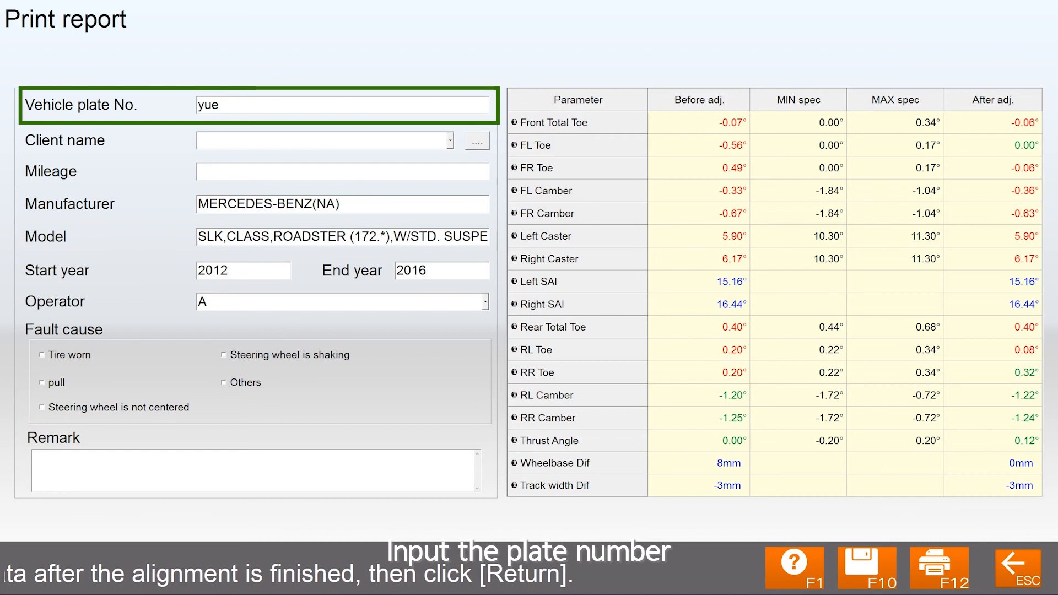
type("hhxbb")
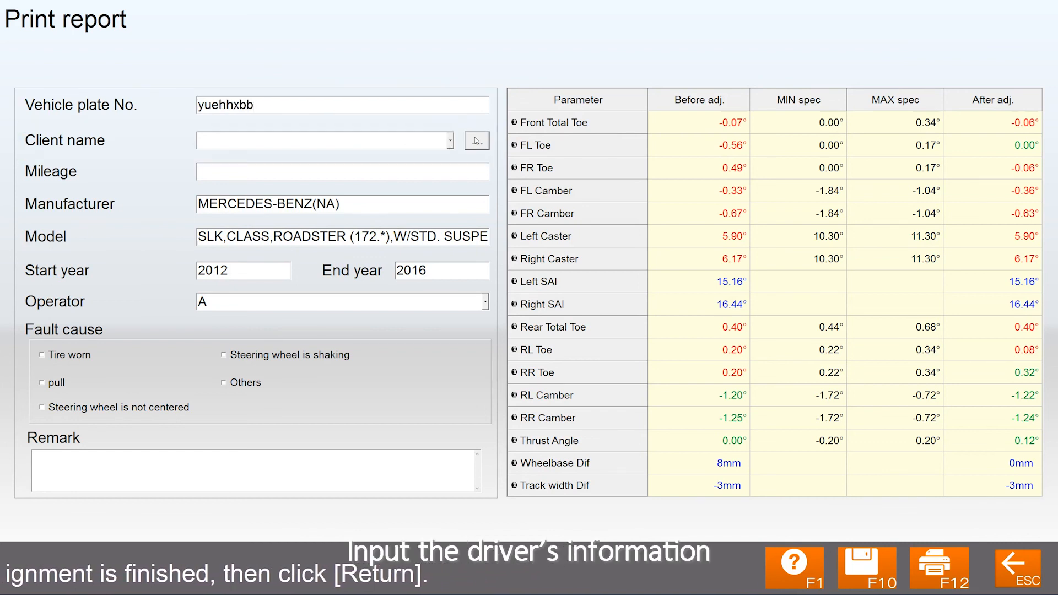
left_click(476, 140)
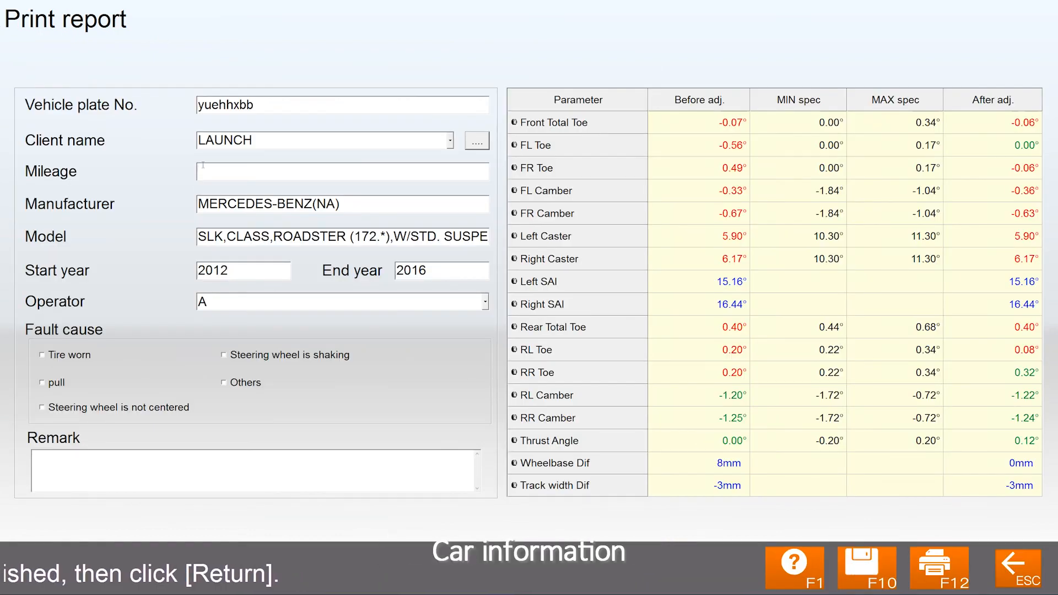
Enter the vehicle mileage 723456
left_click(342, 172)
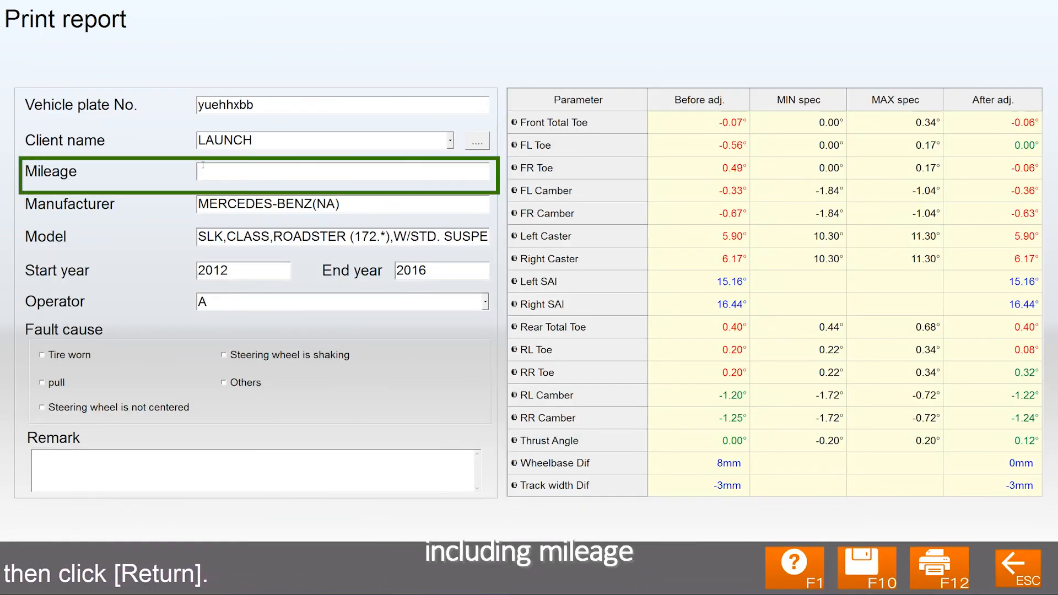
type("7234")
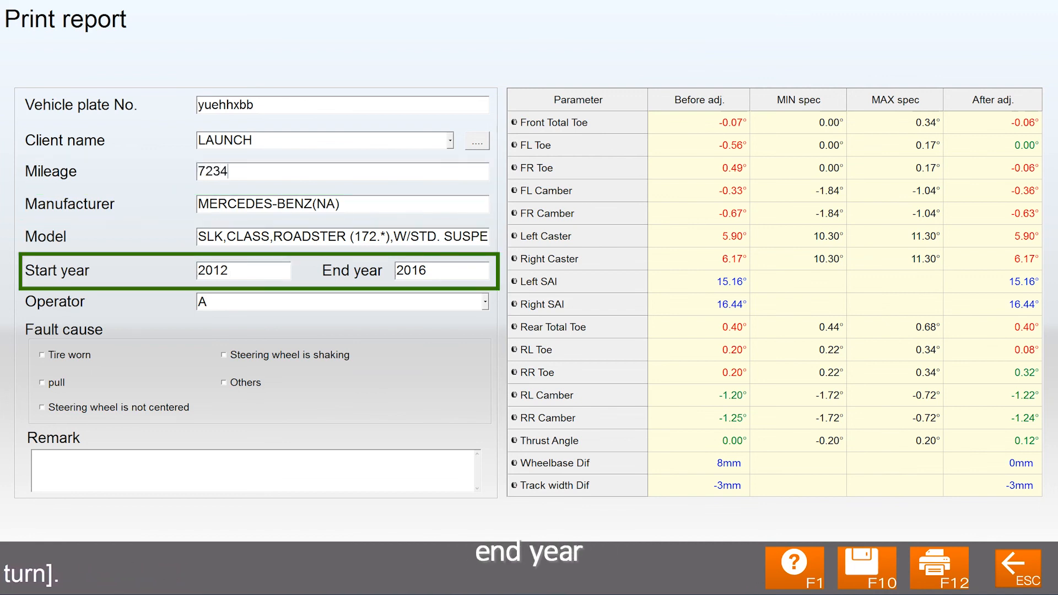
type("56")
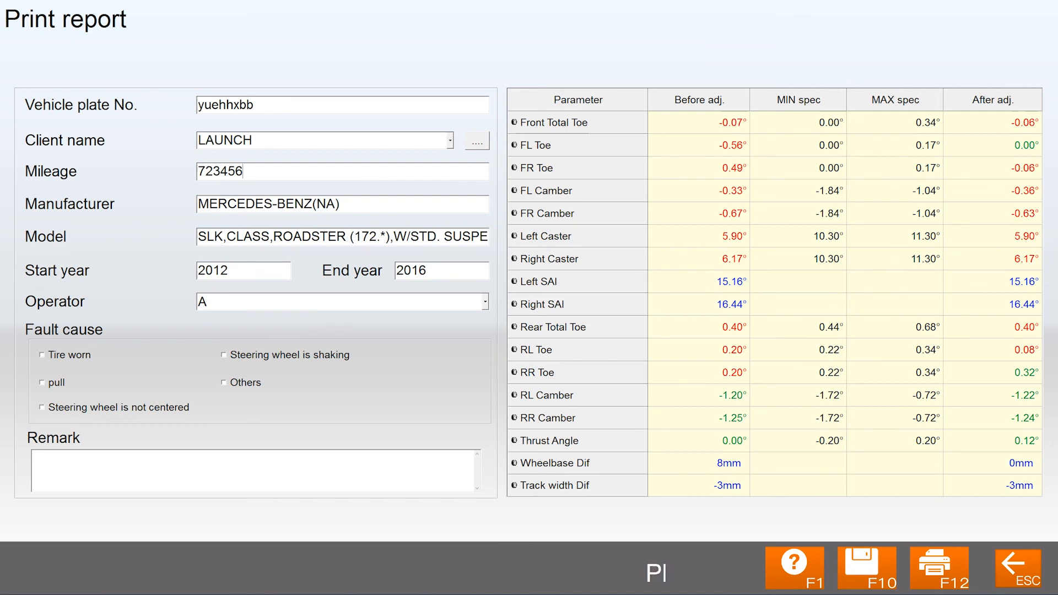